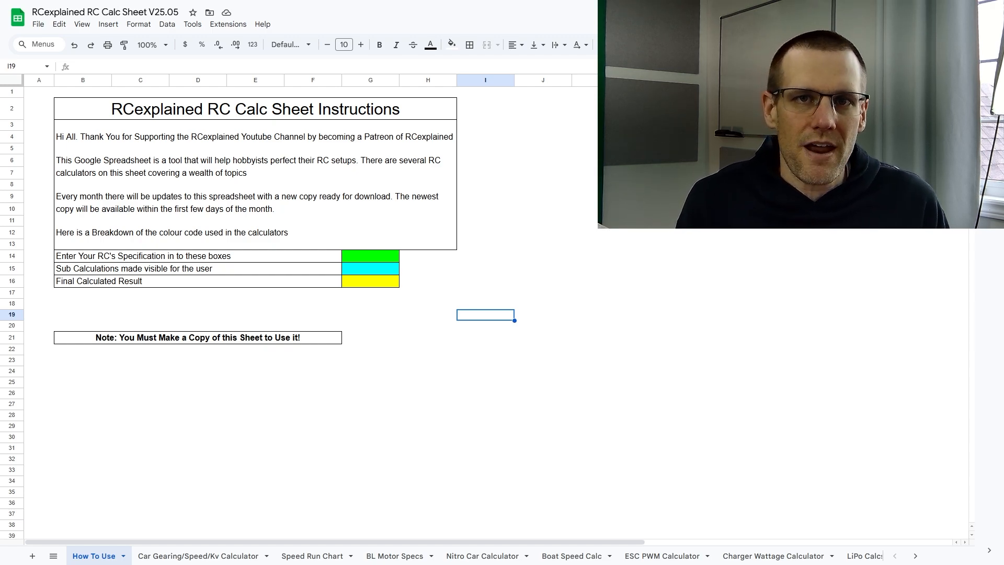
mouse_move(765, 415)
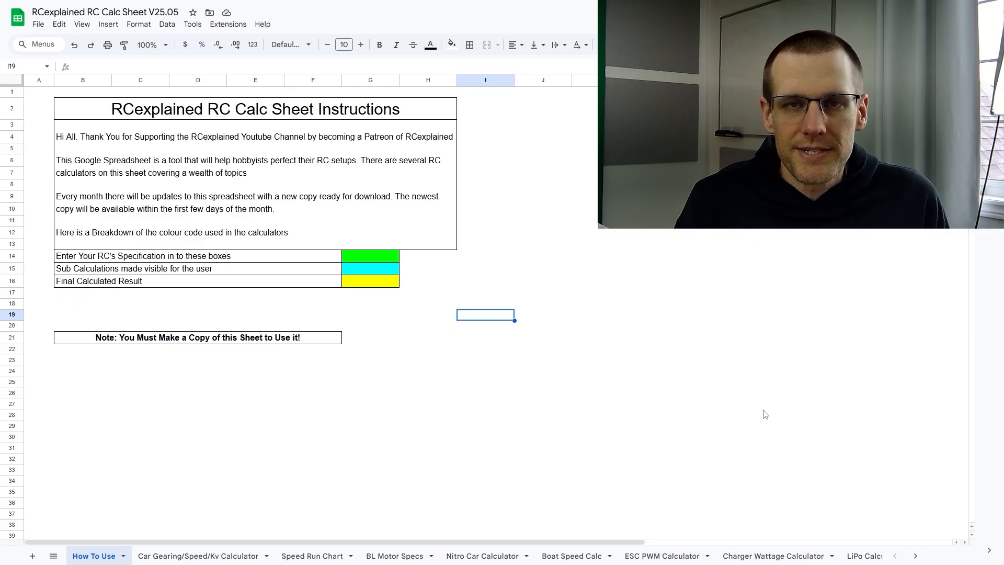
mouse_move(756, 390)
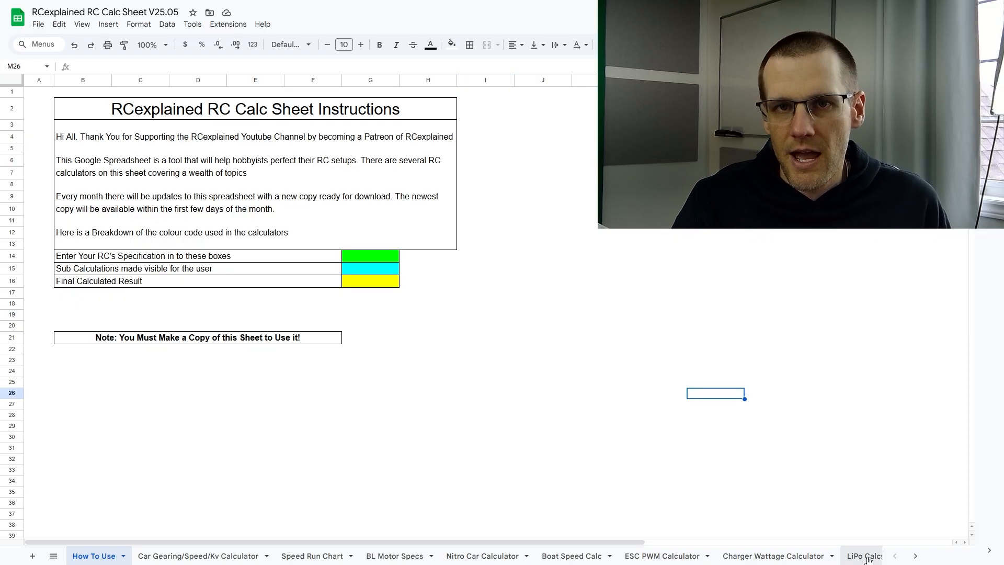
Step: Switch from the How To Use sheet to the LiPo Calcs sheet
click(864, 555)
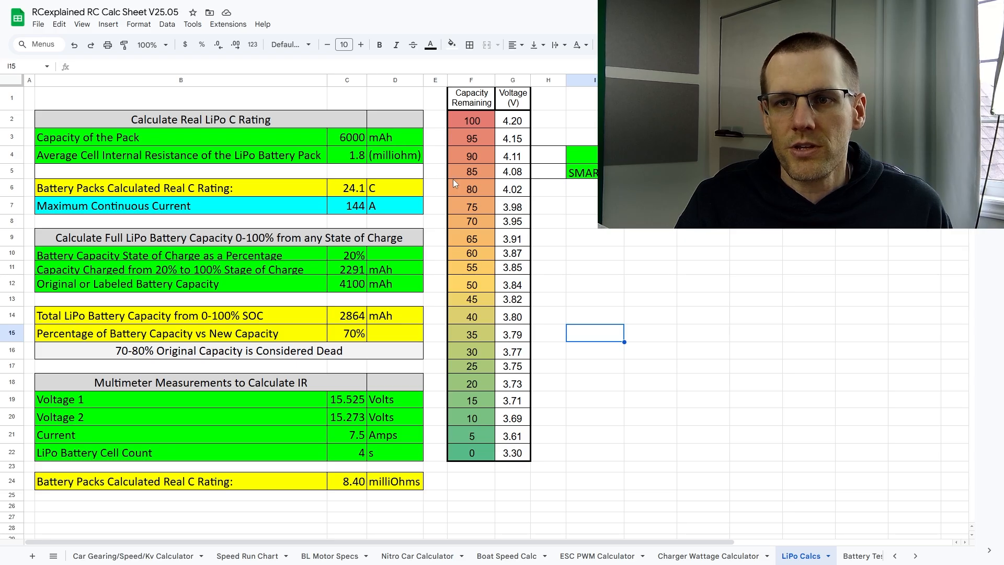
mouse_move(394, 325)
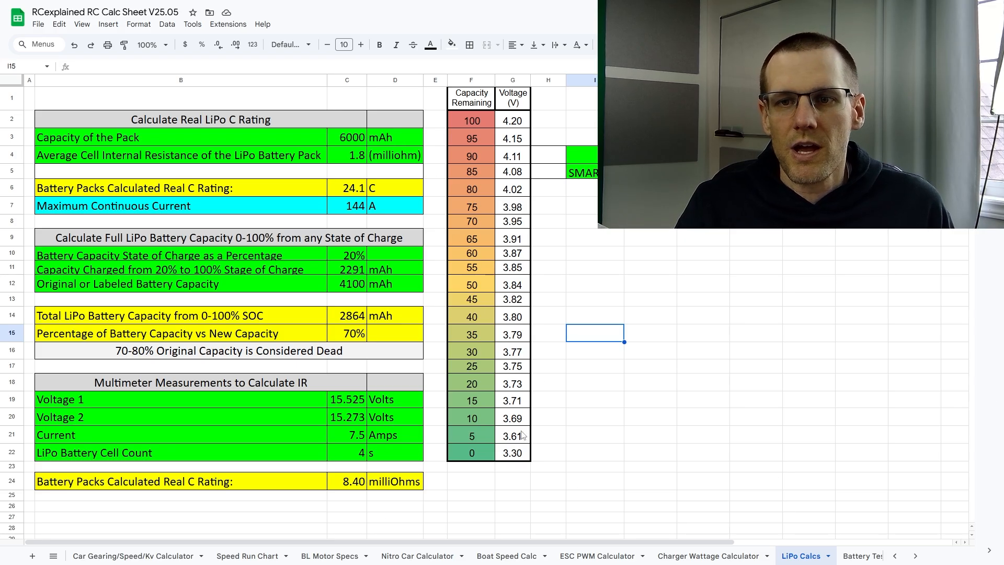
scroll(right, 3)
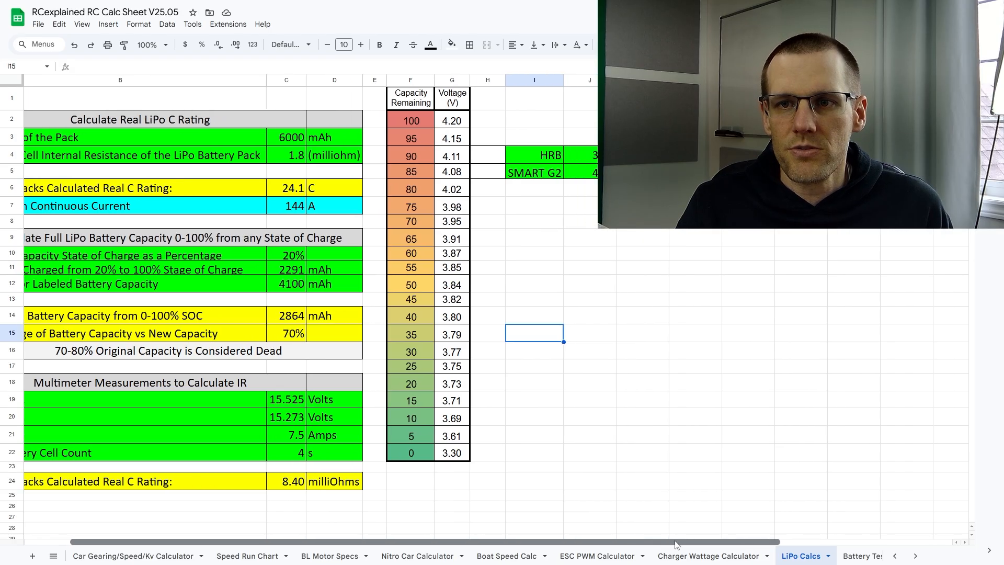
scroll(right, 3)
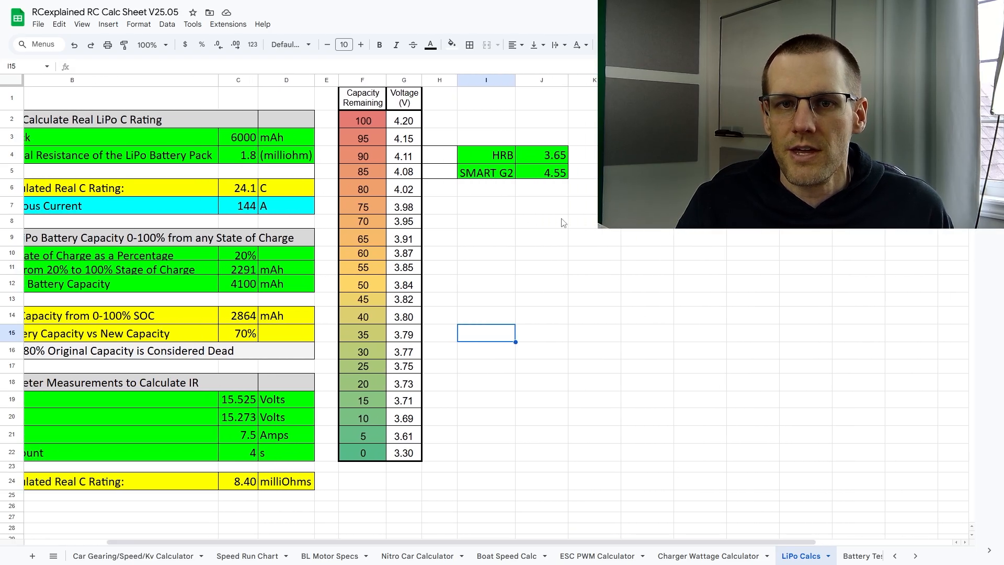
mouse_move(566, 167)
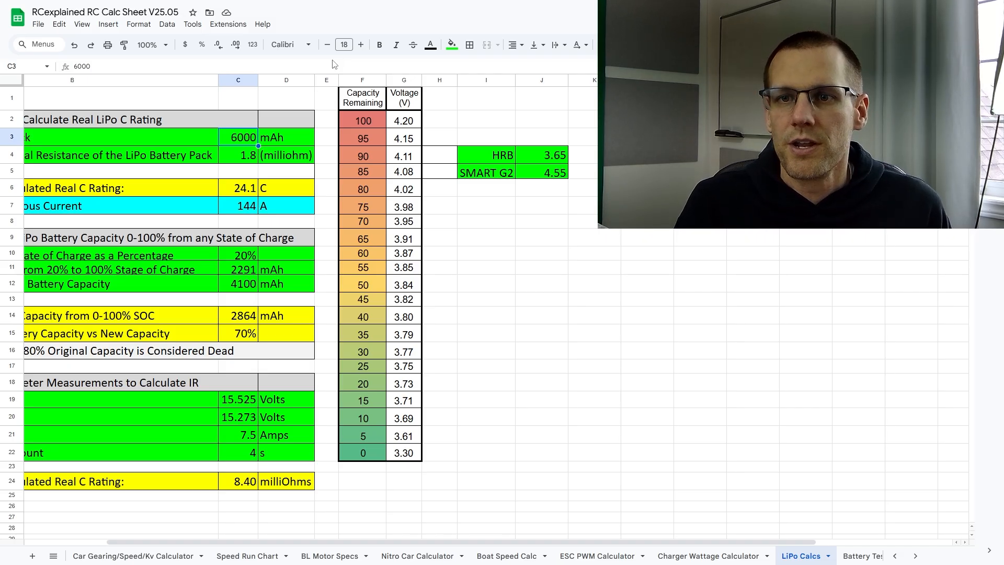
Step: Enter pack capacity 5000 mAh and cell internal resistance 3.65 milliohms
text(500)
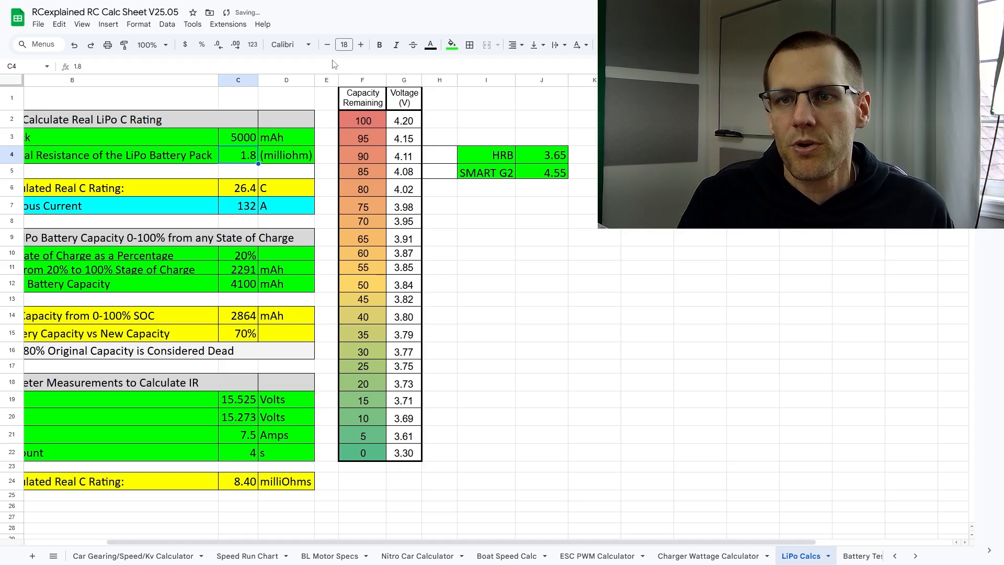
text(3.65)
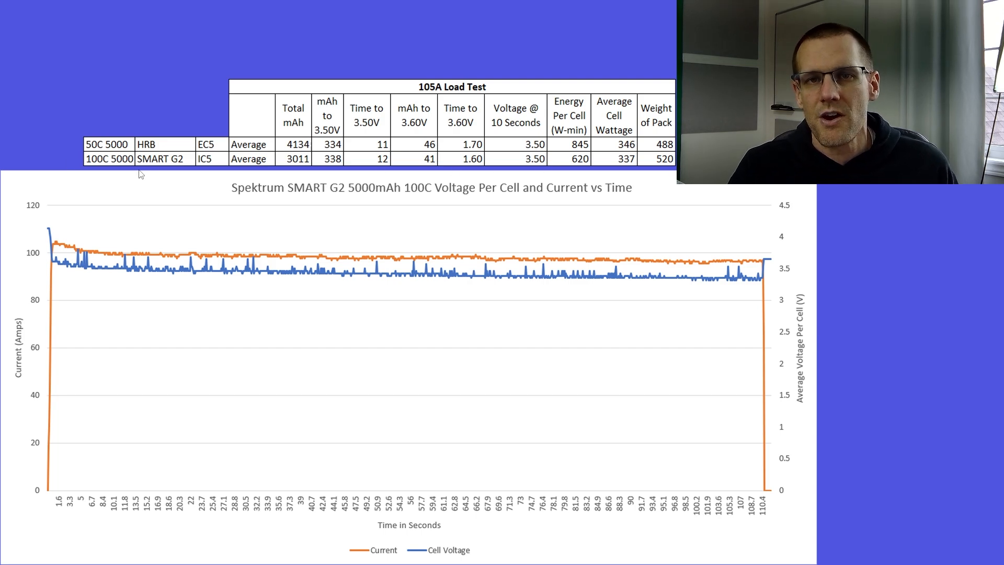
mouse_move(285, 277)
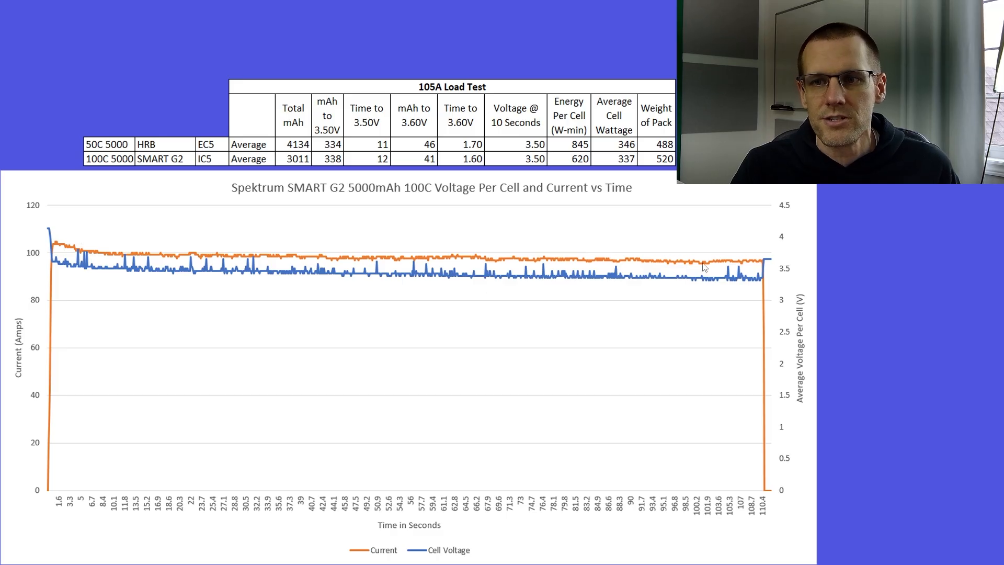
mouse_move(377, 240)
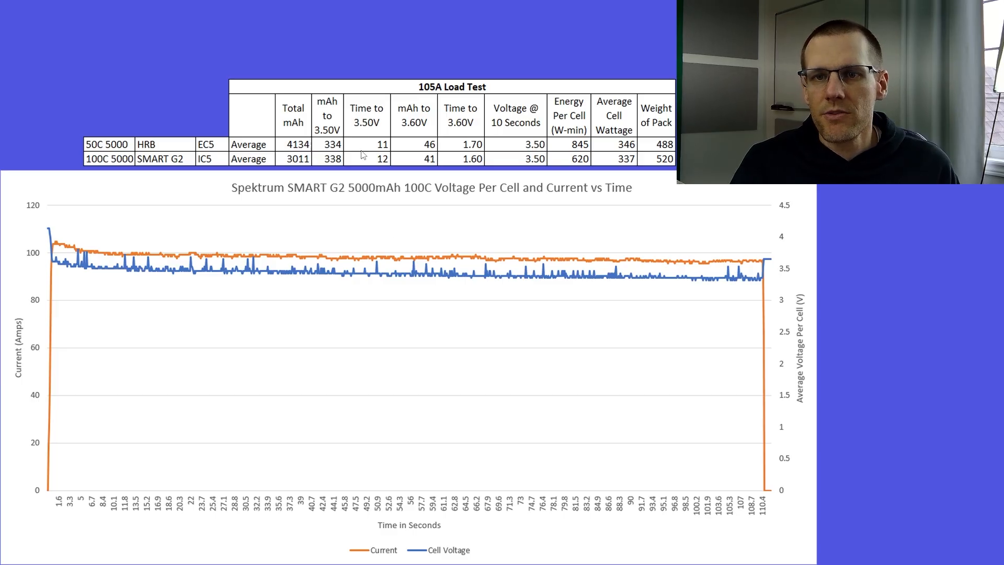
mouse_move(336, 133)
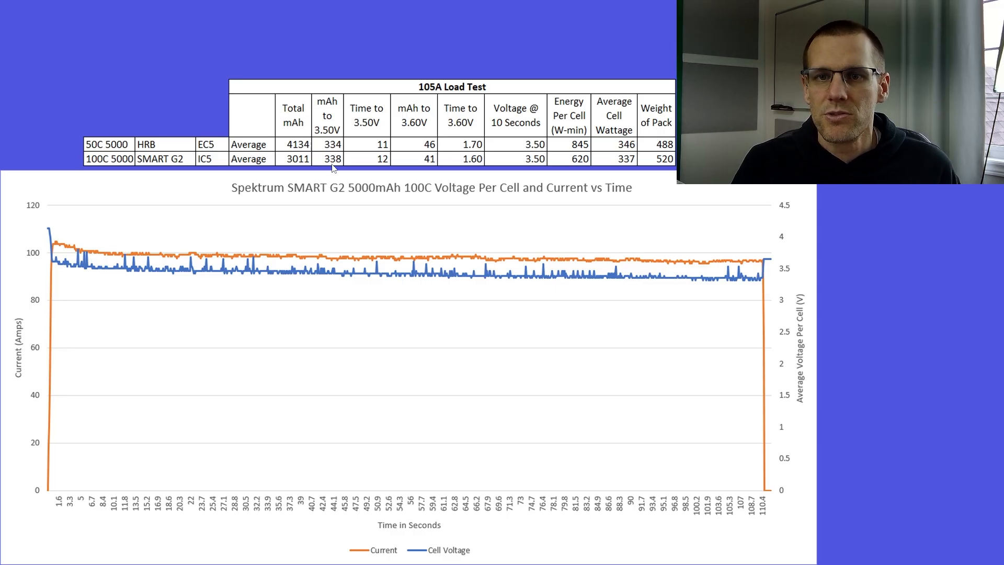
mouse_move(416, 173)
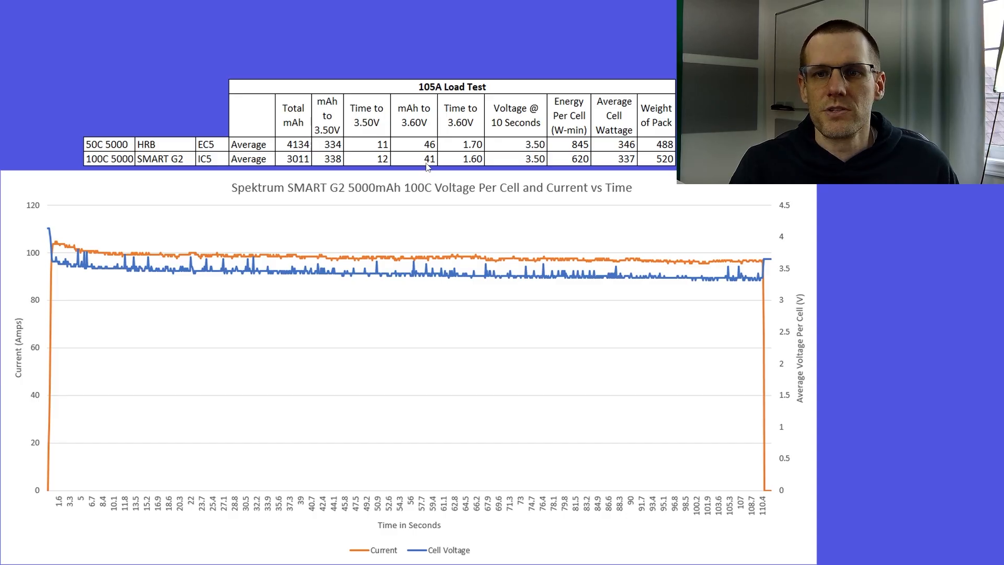
mouse_move(196, 177)
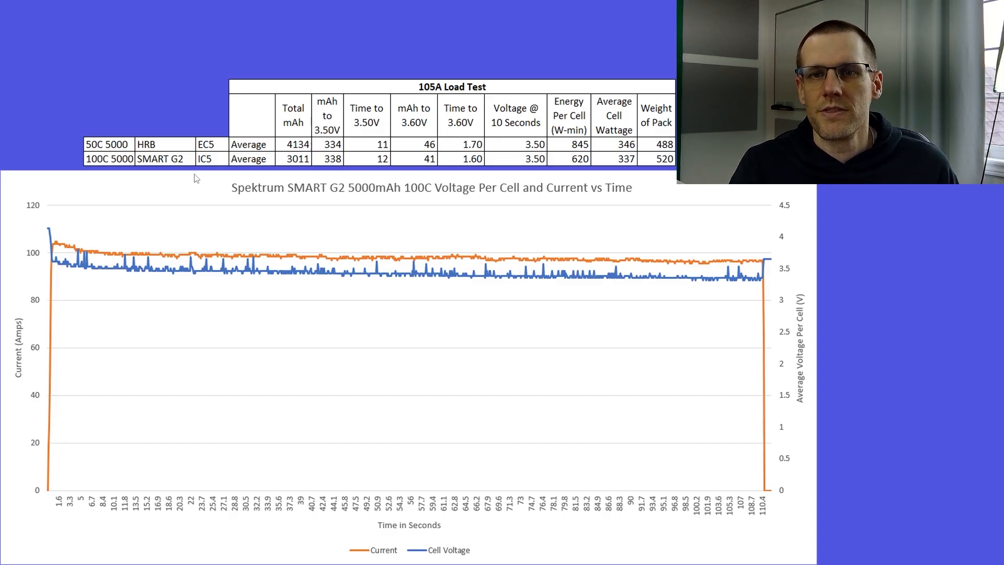
mouse_move(384, 124)
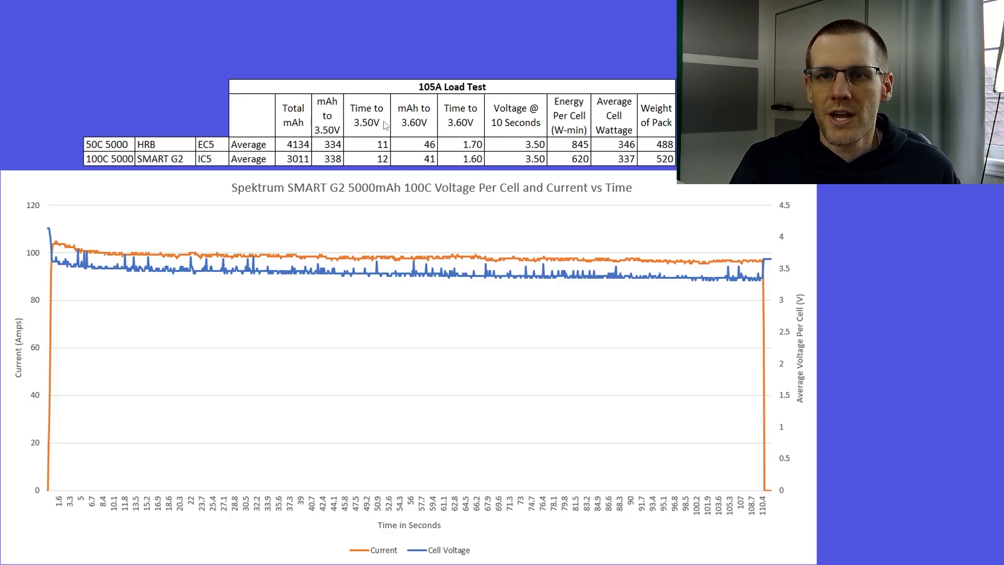
mouse_move(201, 164)
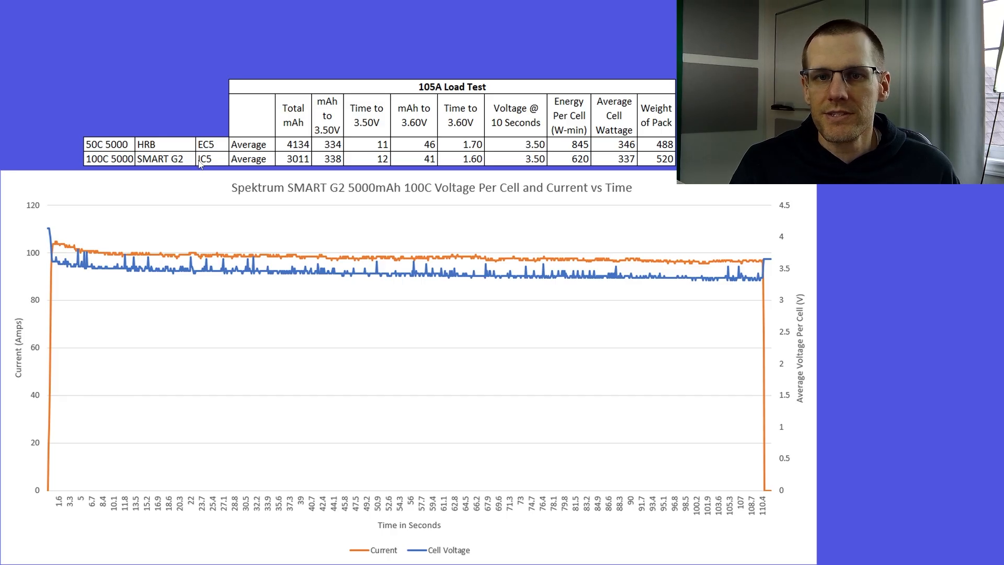
mouse_move(231, 172)
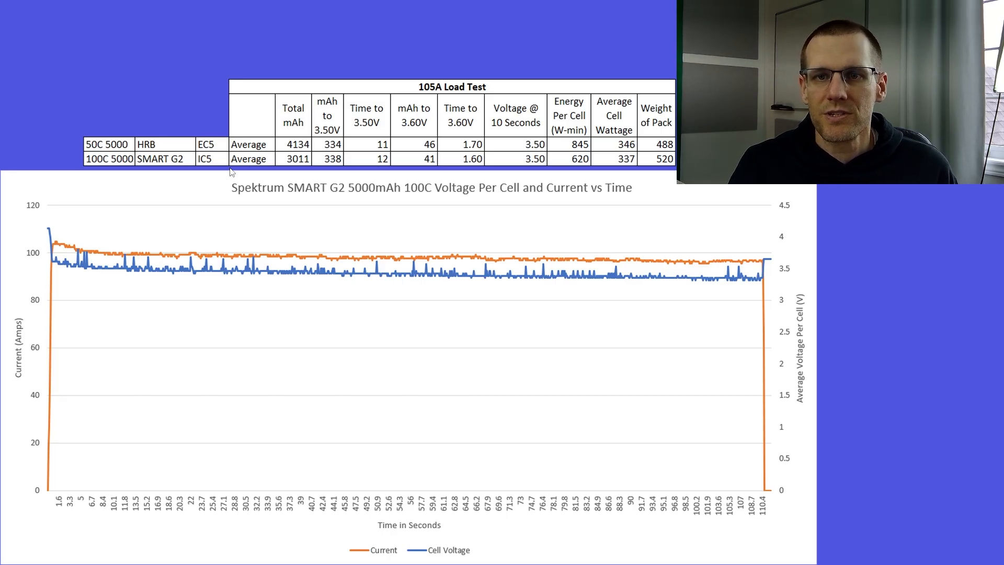
mouse_move(461, 151)
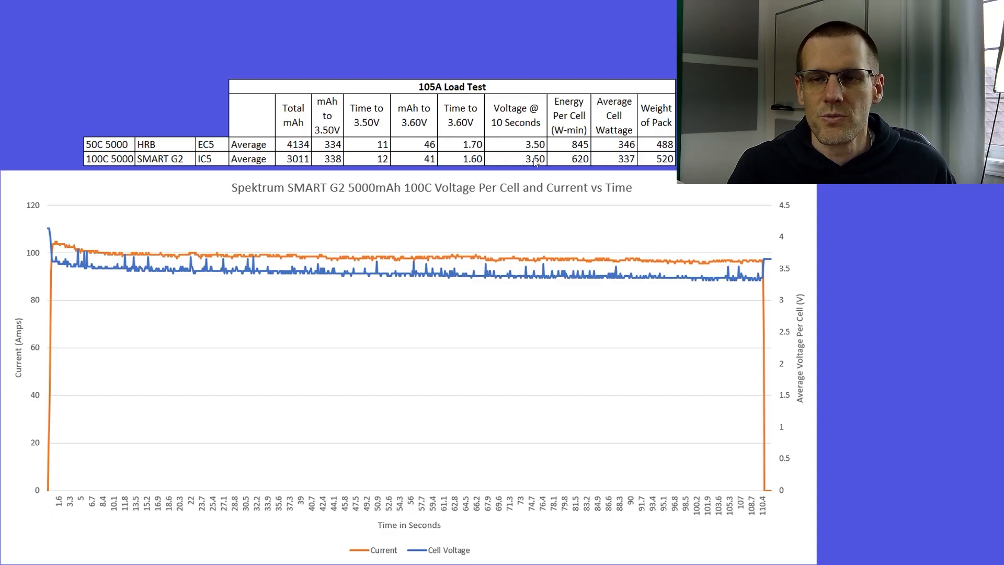
mouse_move(601, 215)
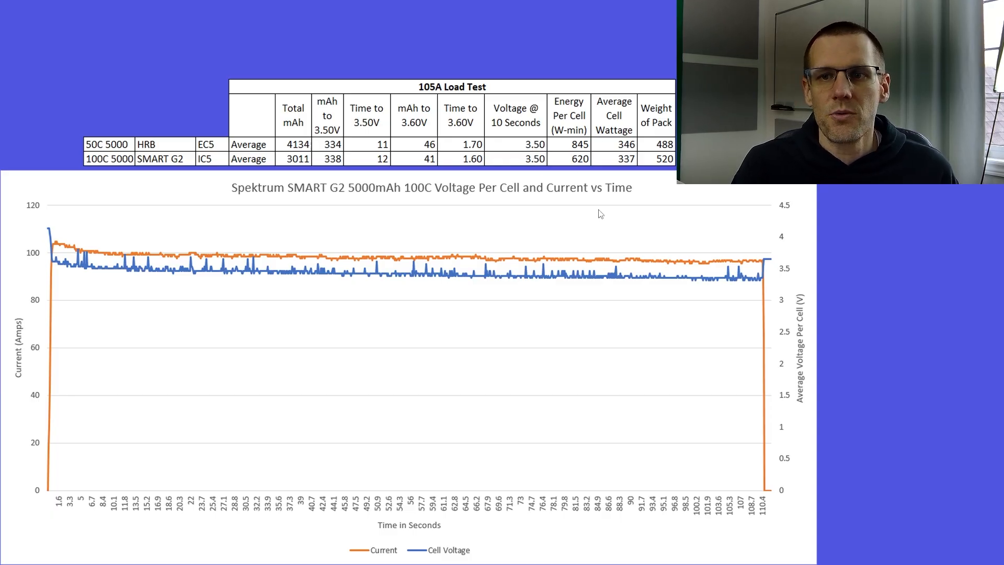
mouse_move(589, 172)
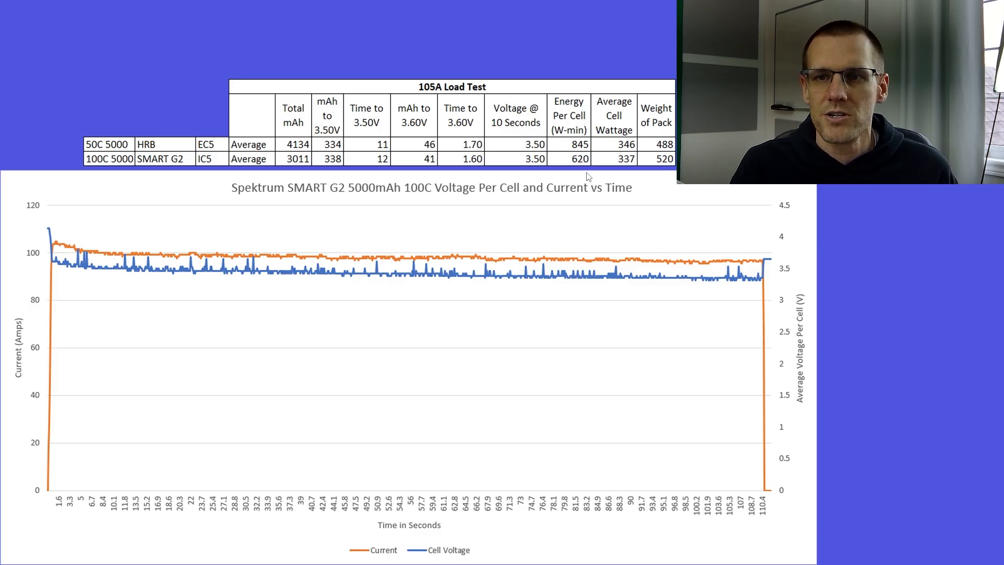
mouse_move(646, 161)
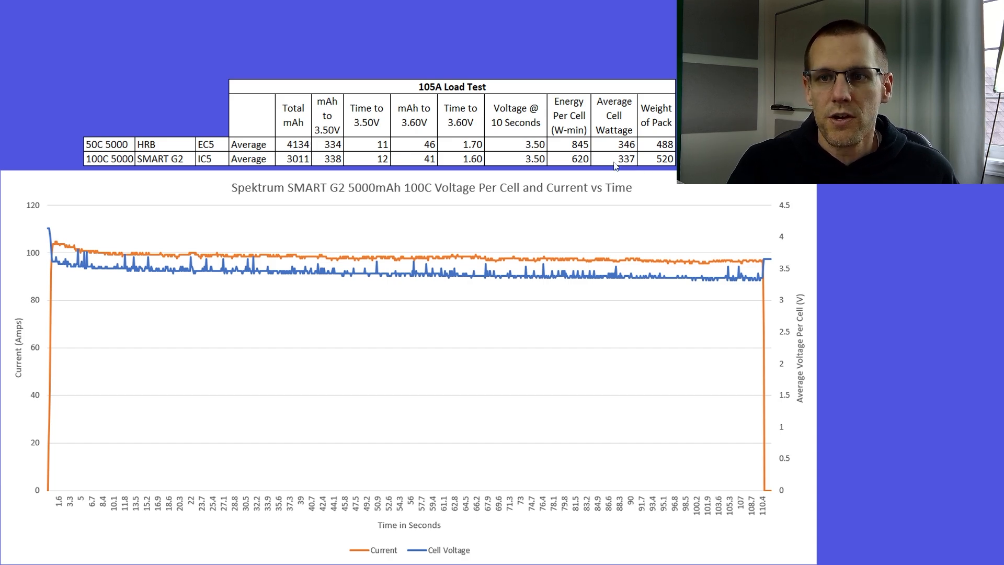
mouse_move(642, 178)
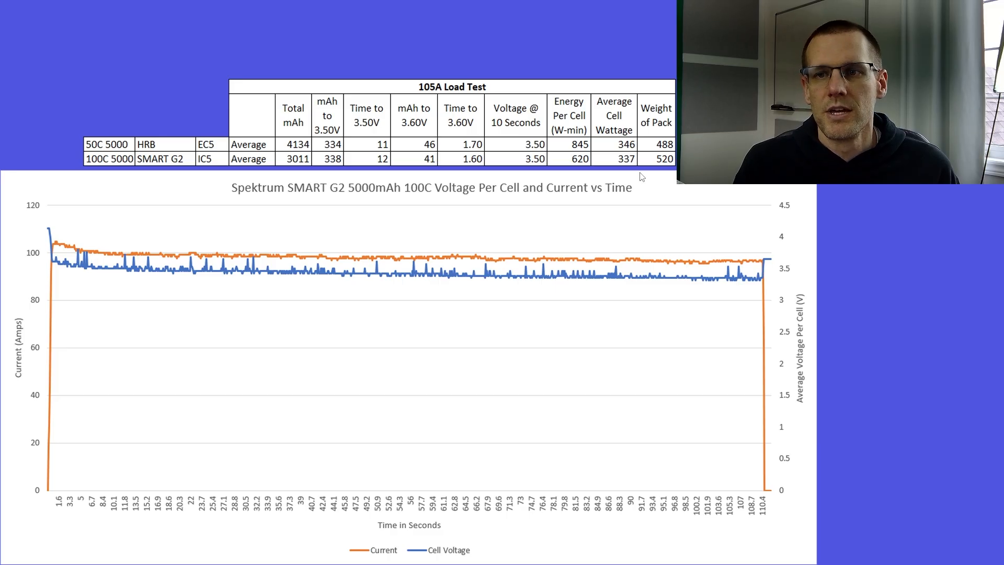
mouse_move(539, 265)
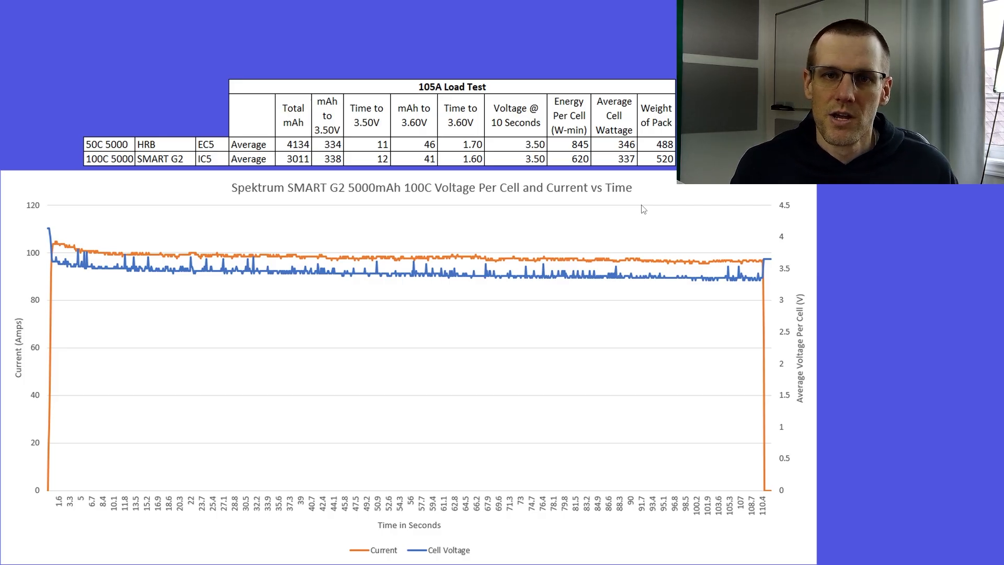
mouse_move(448, 215)
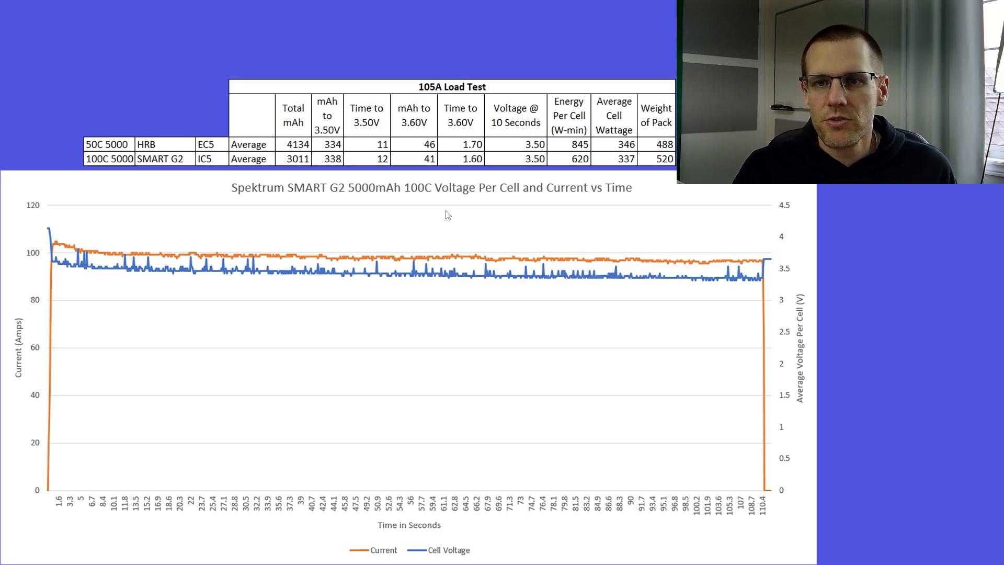
mouse_move(90, 250)
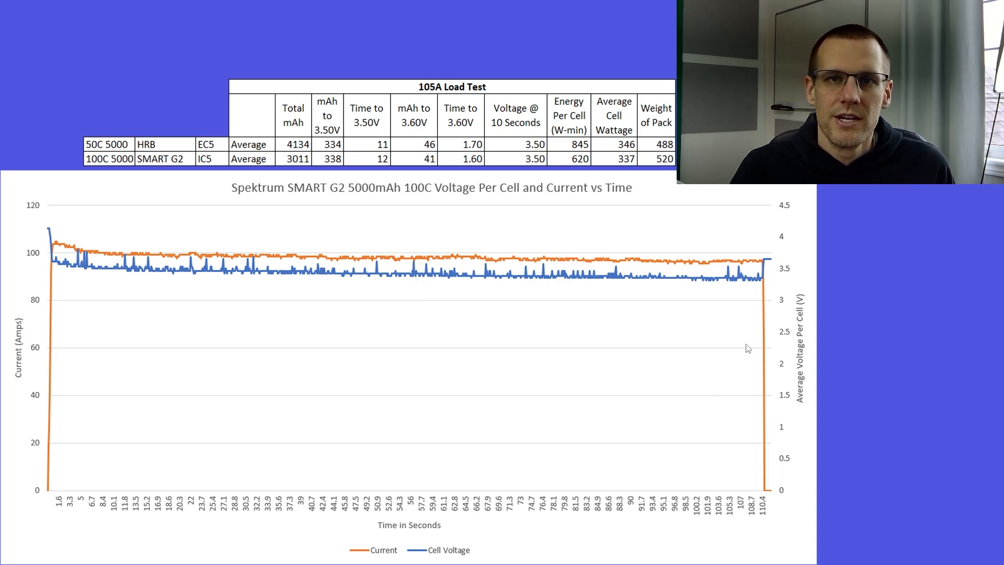
mouse_move(730, 364)
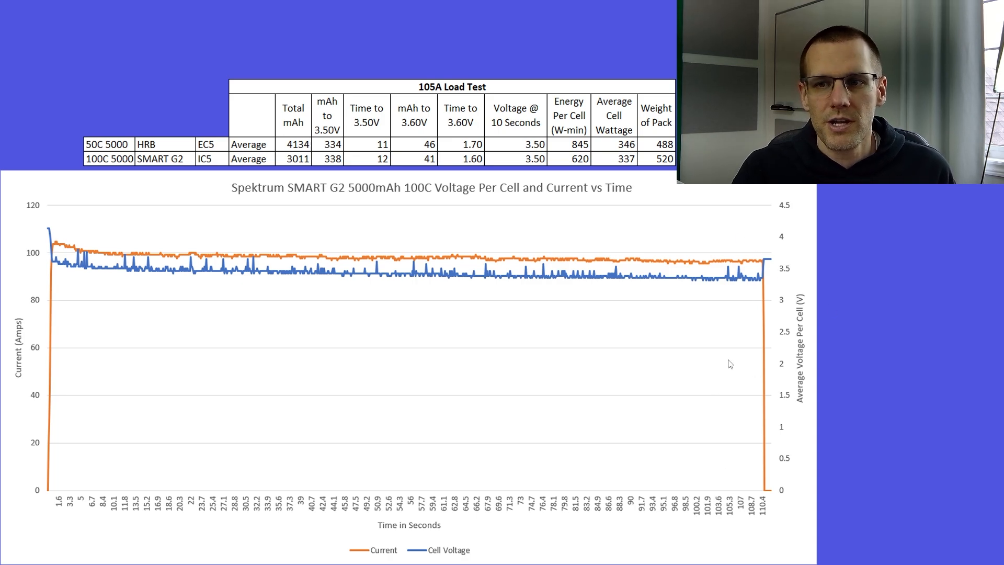
mouse_move(718, 388)
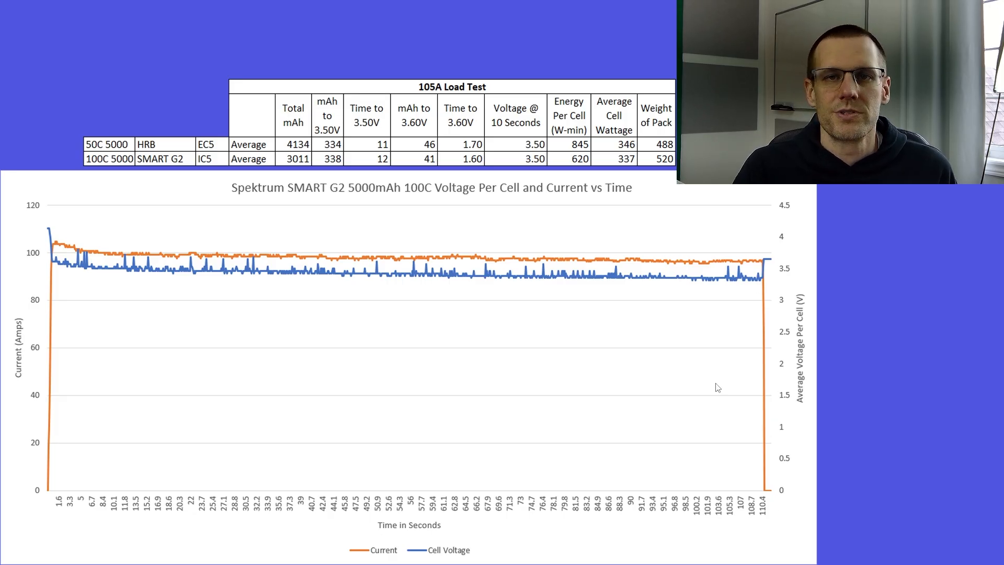